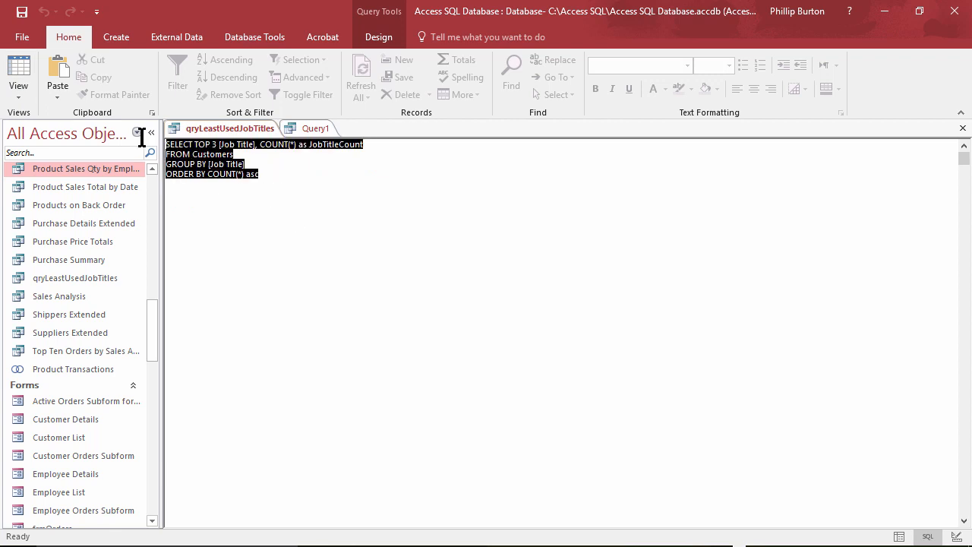
# Copy the 'select C.*' and 'from Customers as C' lines from Query1's join SQL
pyautogui.click(19, 73)
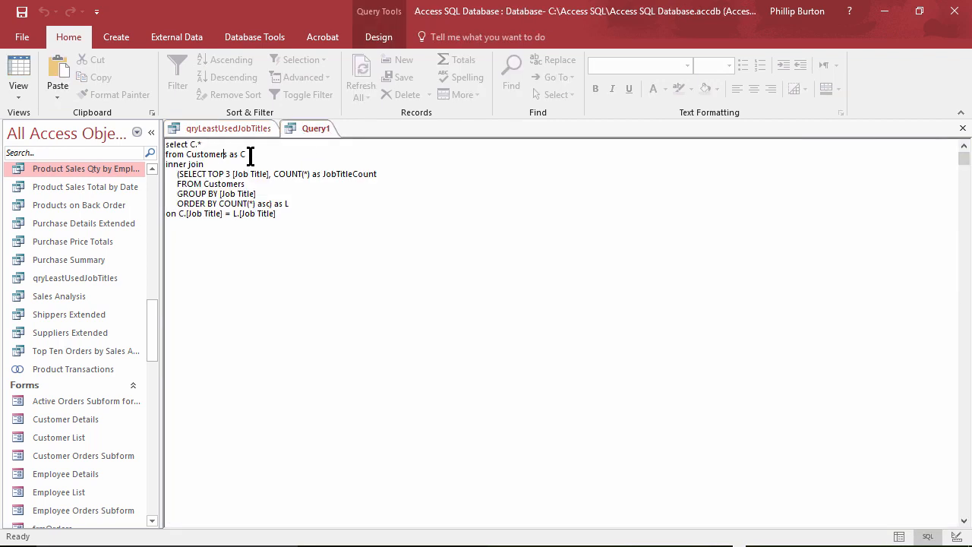
pyautogui.moveTo(168, 144); pyautogui.dragTo(251, 154)
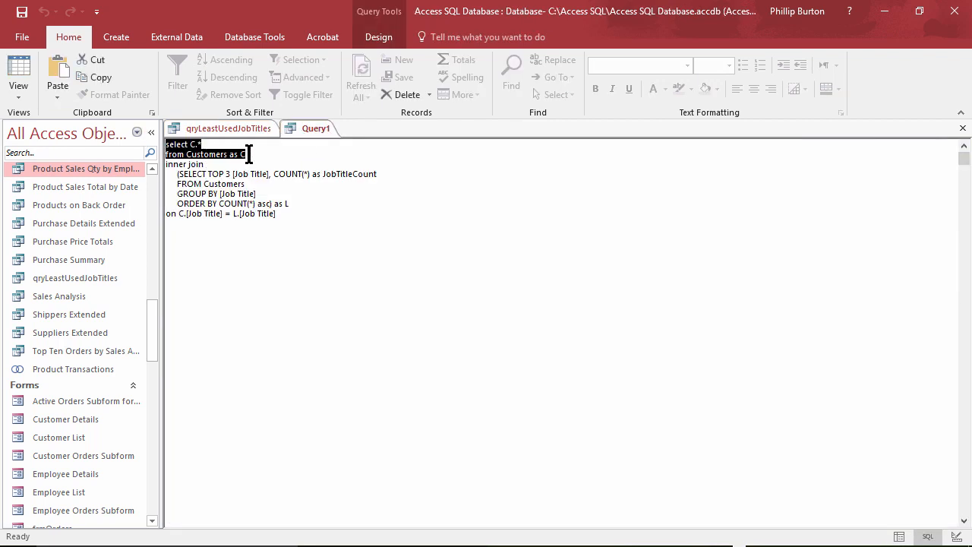
pyautogui.click(116, 37)
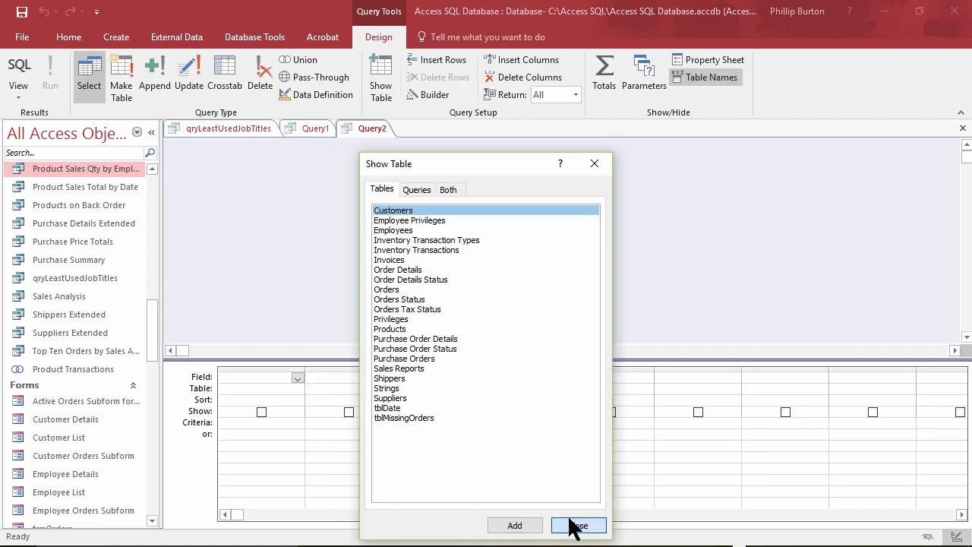
# Run the pasted select-all-customers query, returning 29 records, and highlight the Job Title column
pyautogui.click(578, 526)
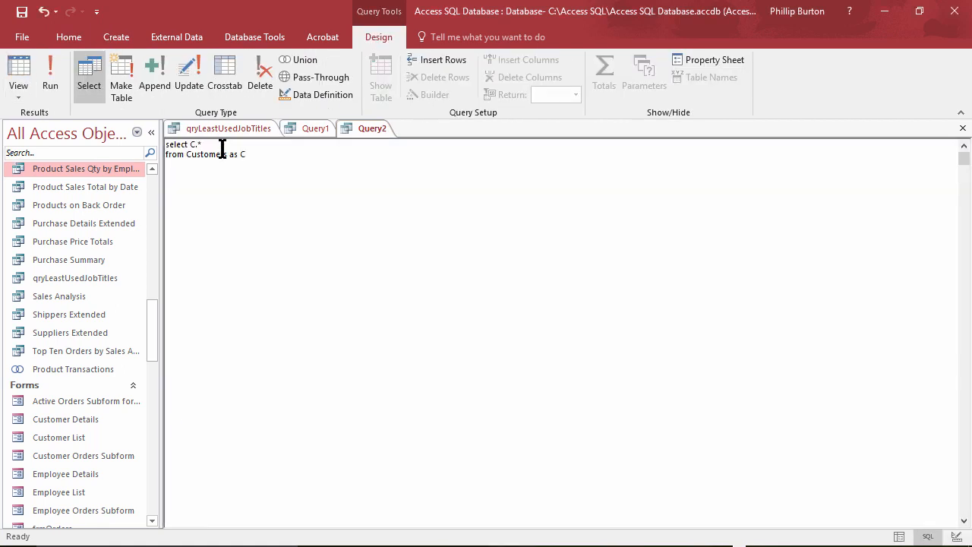
pyautogui.click(50, 72)
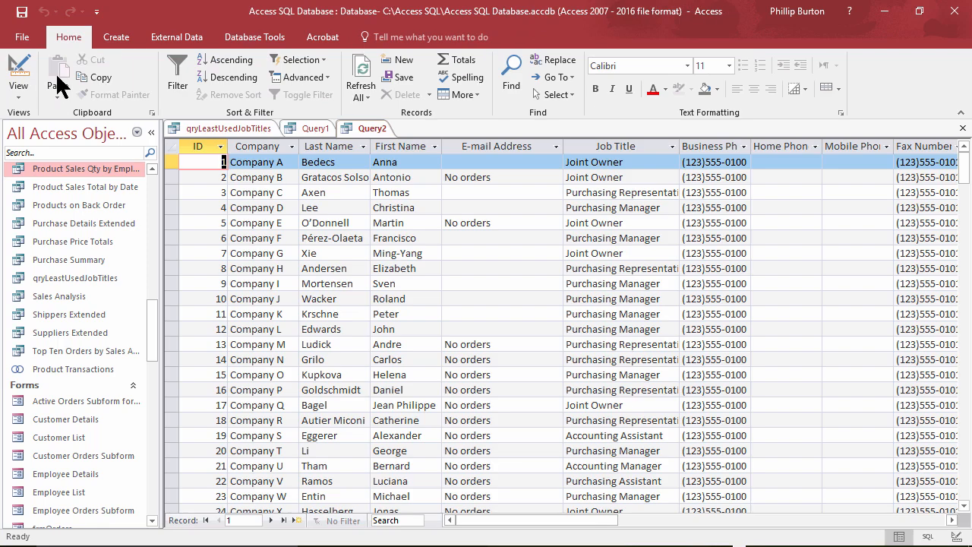
pyautogui.moveTo(59, 73)
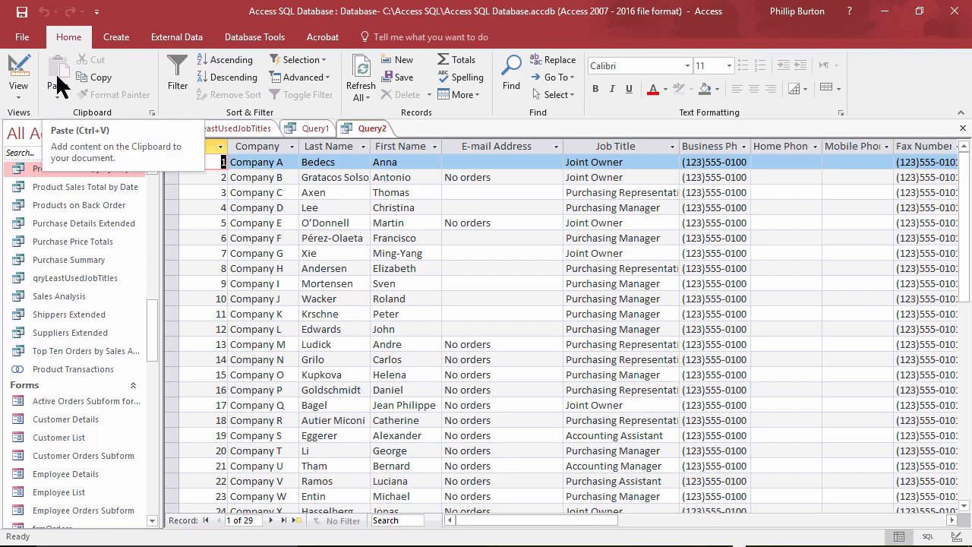
pyautogui.click(615, 145)
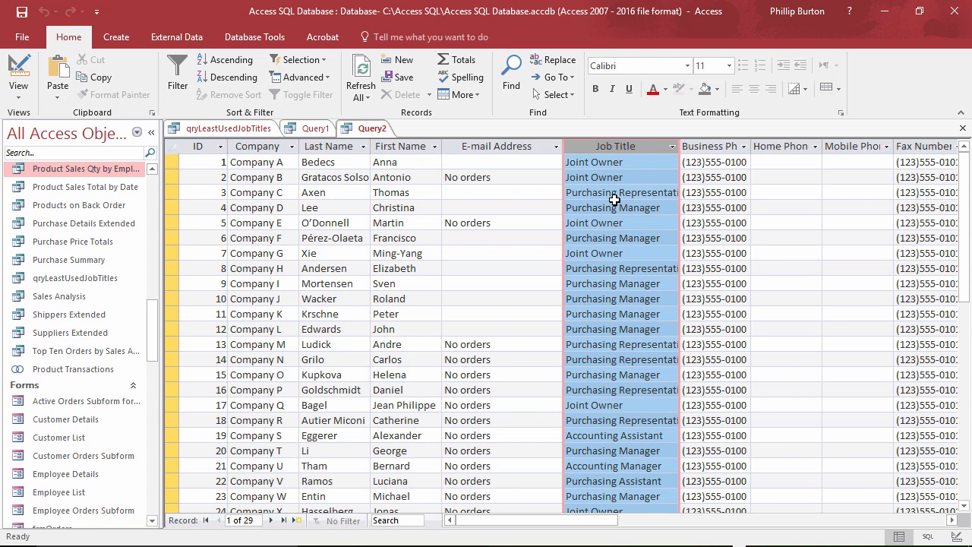
pyautogui.moveTo(319, 10)
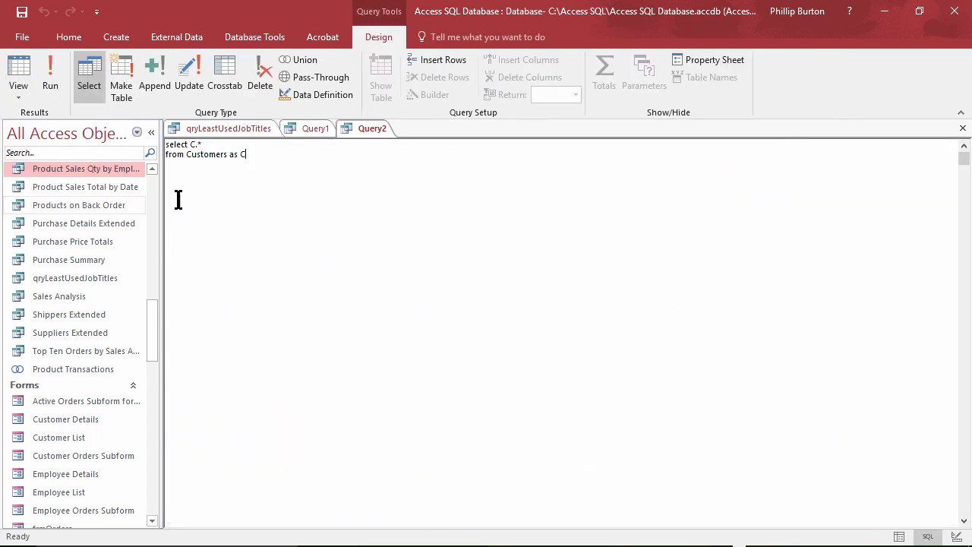
pyautogui.moveTo(303, 193)
pyautogui.write('where')
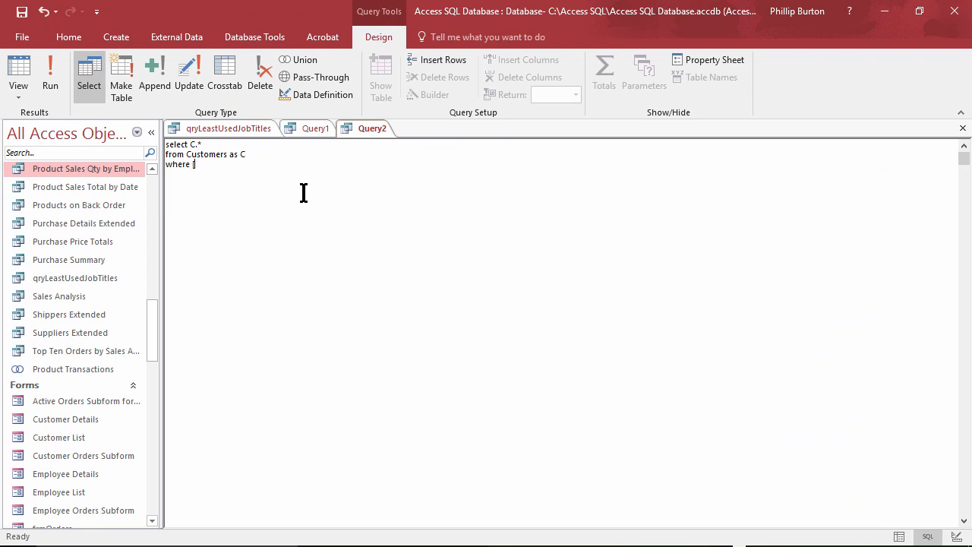
# Add 'where [Job Title] in (' and pull qryLeastUsedJobTitles' top-3 SQL in as the subquery
pyautogui.write('[Job Title]')
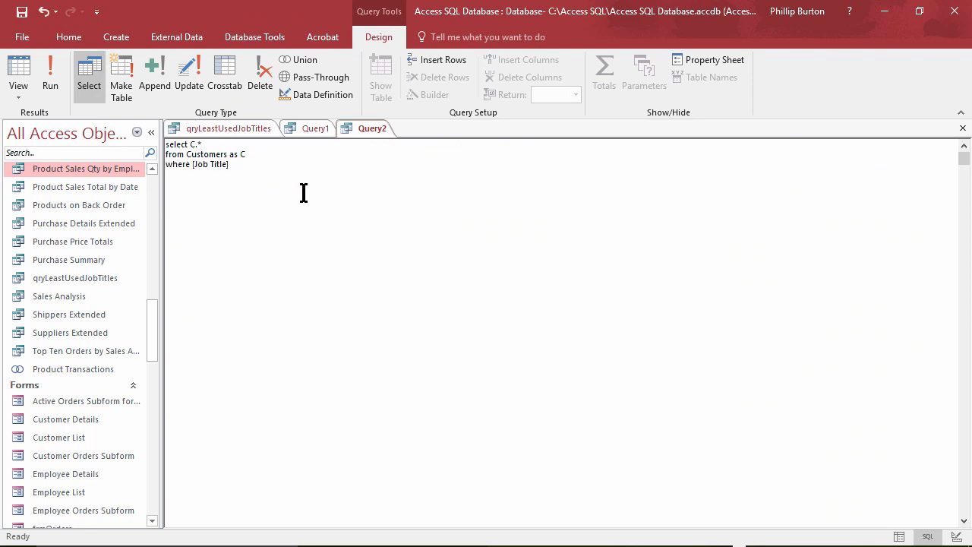
pyautogui.write('in')
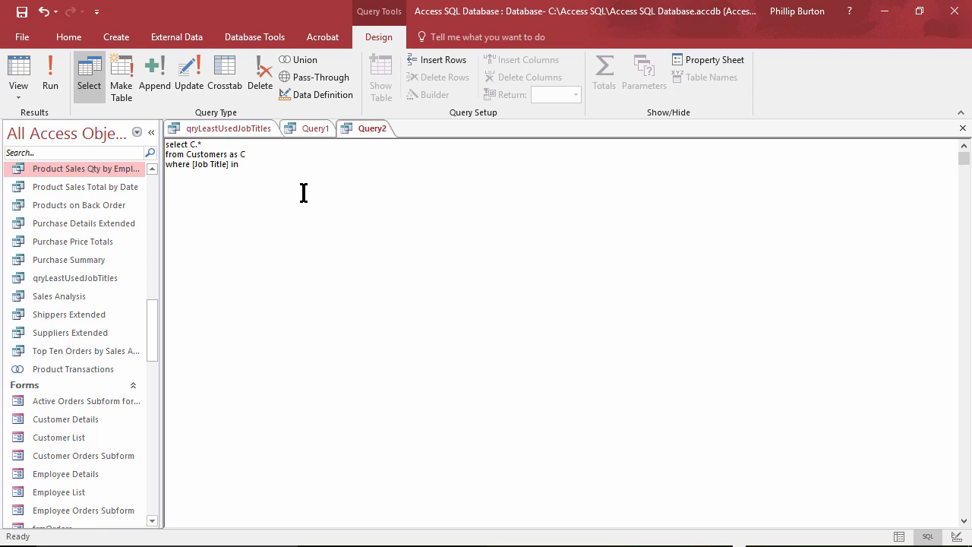
pyautogui.moveTo(312, 165)
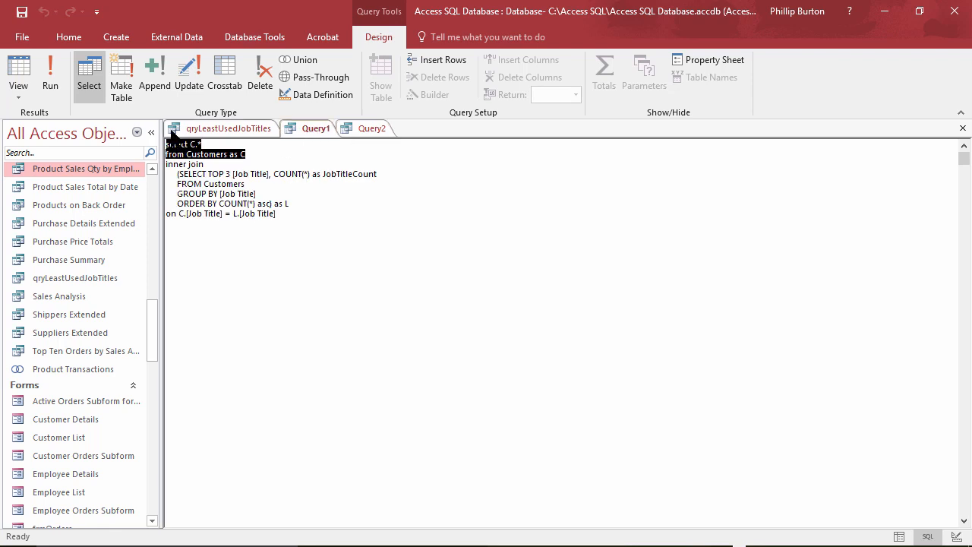
pyautogui.click(18, 76)
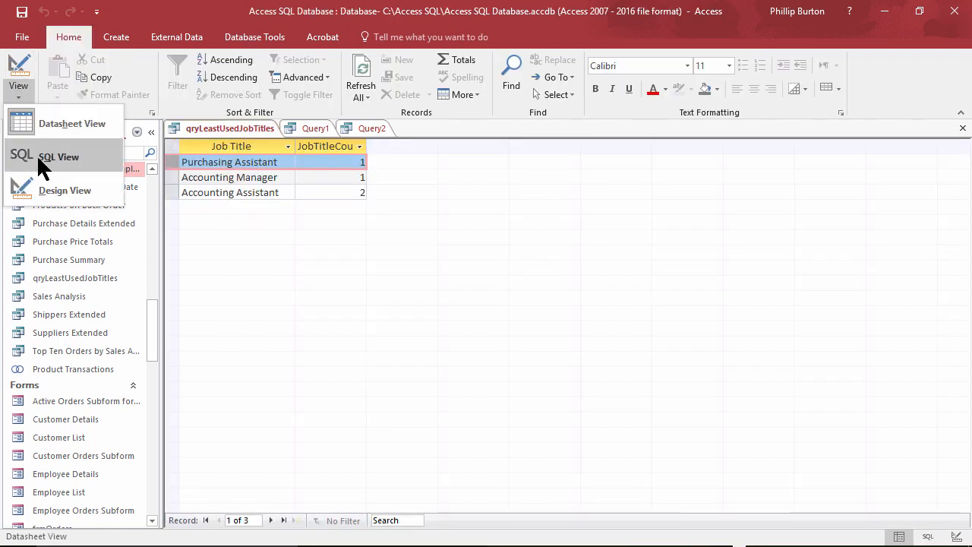
pyautogui.click(58, 157)
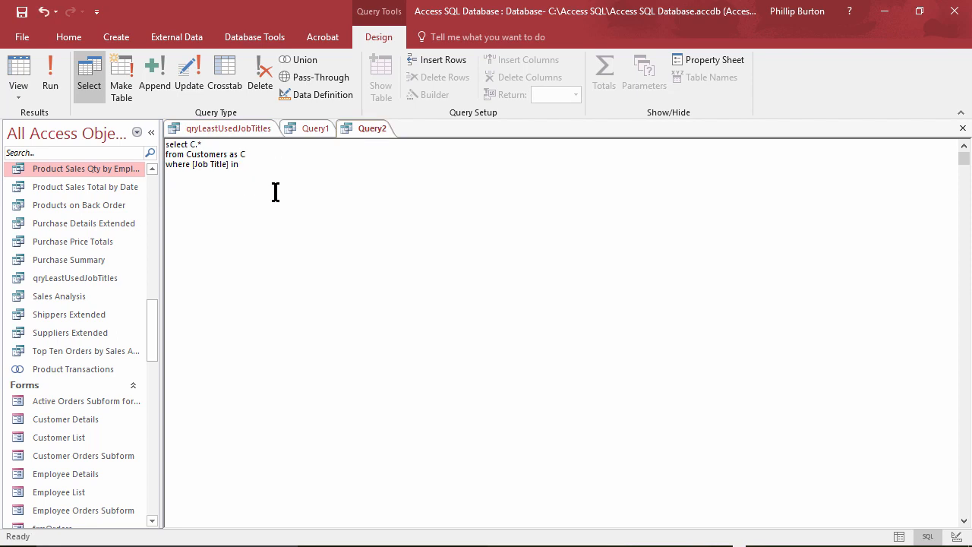
pyautogui.write('(')
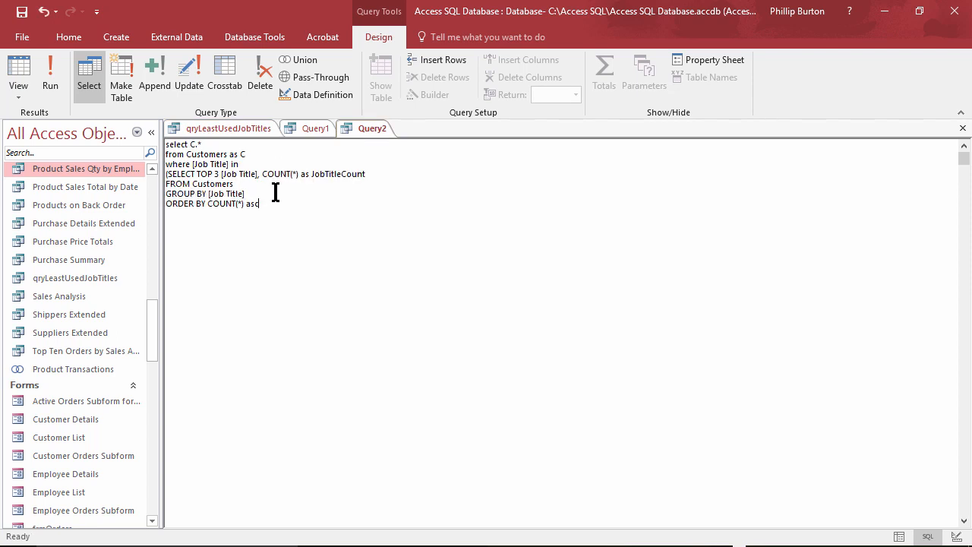
pyautogui.write('c')
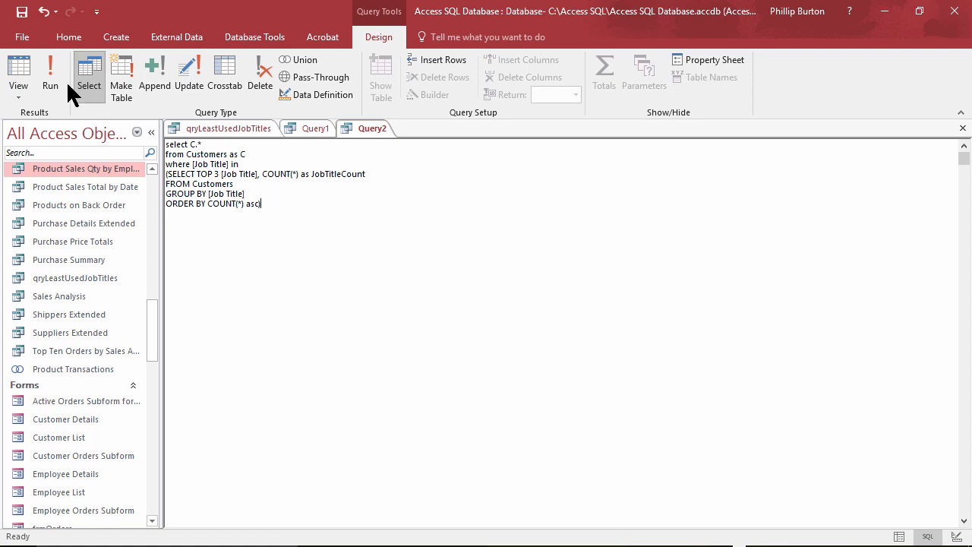
pyautogui.click(50, 73)
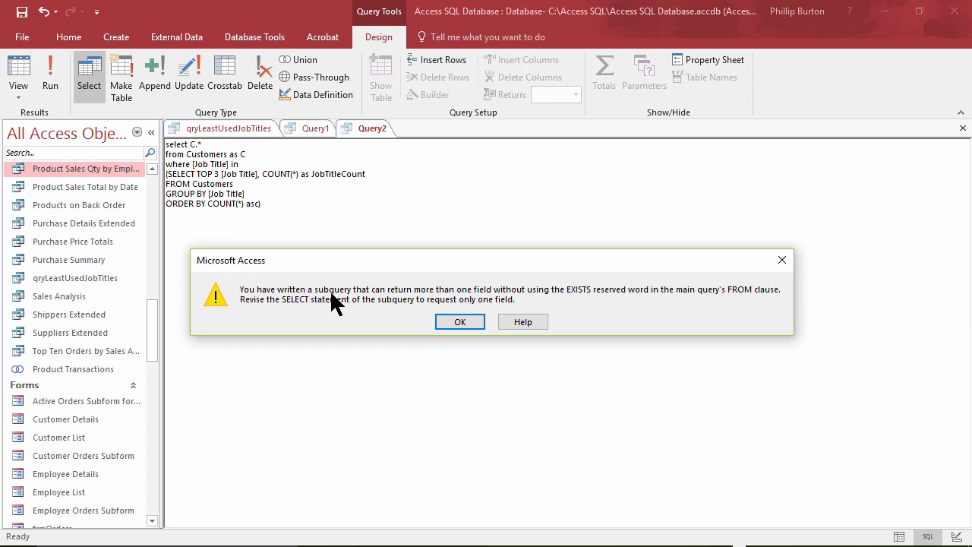
pyautogui.moveTo(505, 291)
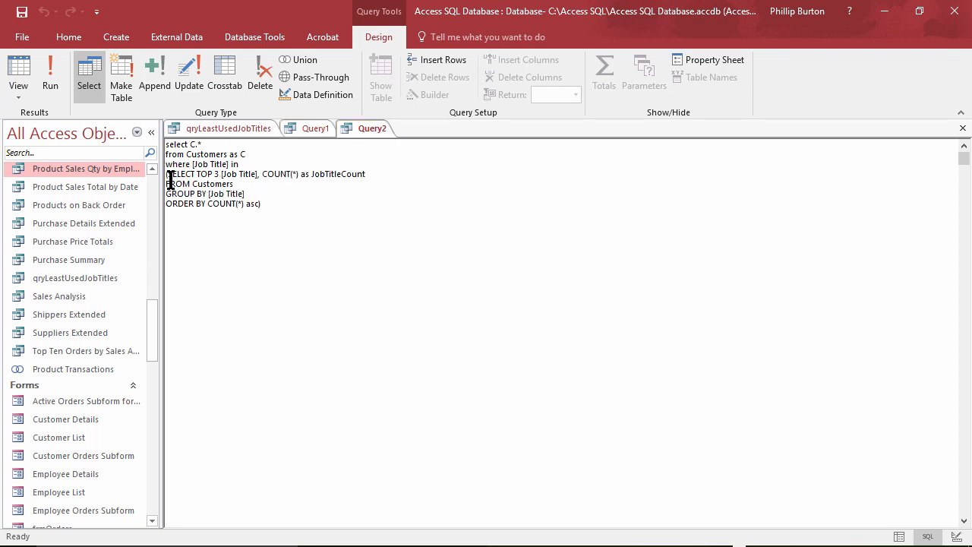
# Remove COUNT(*) from the subquery, leaving only [Job Title], and run Query2 to get four customers
pyautogui.moveTo(168, 173); pyautogui.dragTo(261, 204)
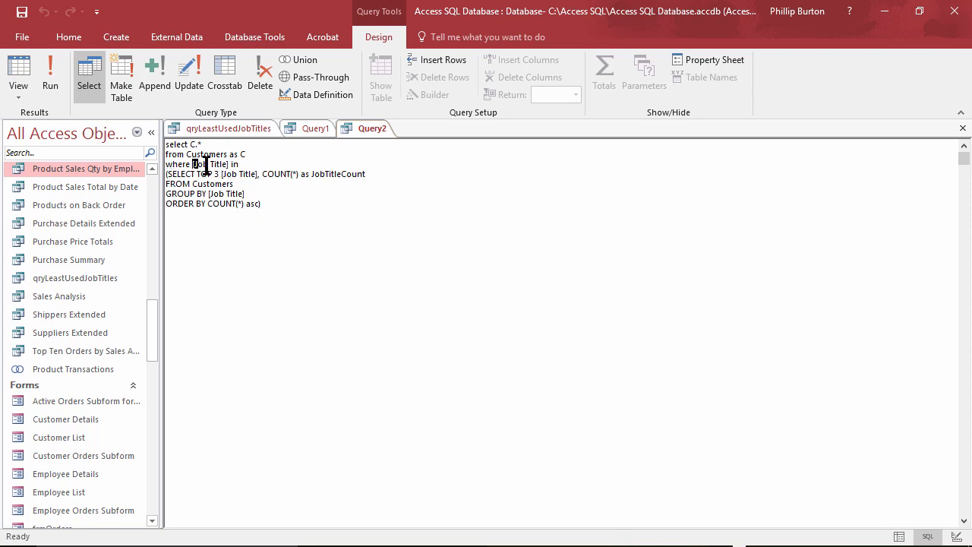
pyautogui.doubleClick(203, 163)
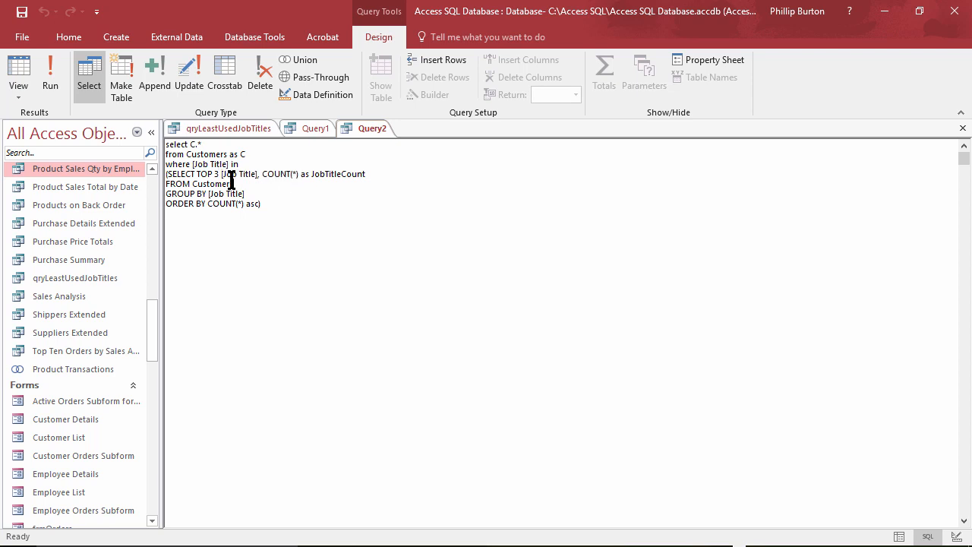
pyautogui.doubleClick(276, 174)
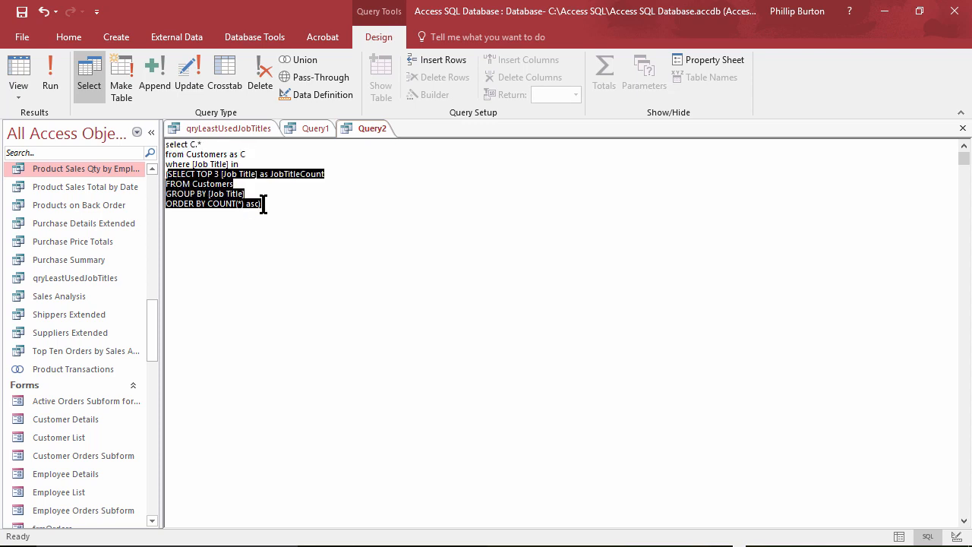
pyautogui.click(262, 204)
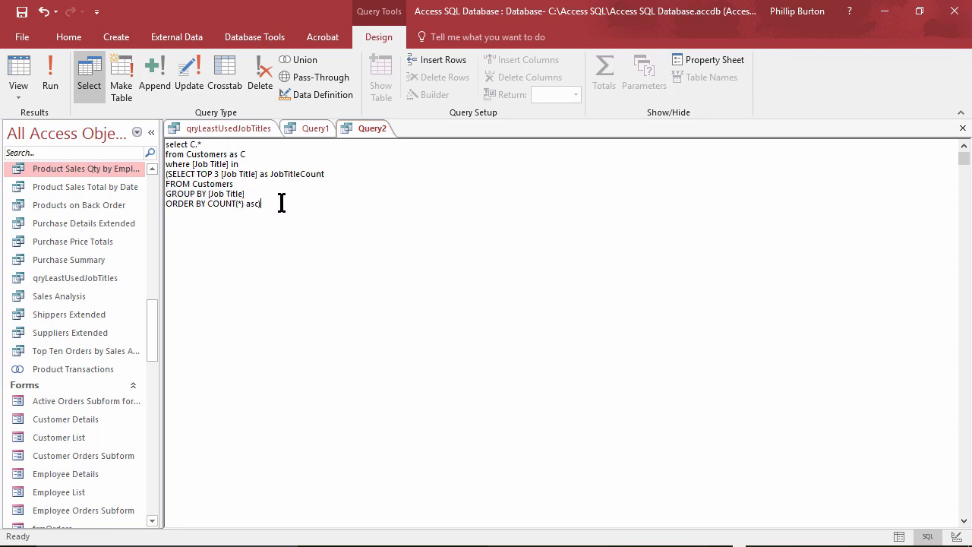
pyautogui.click(50, 72)
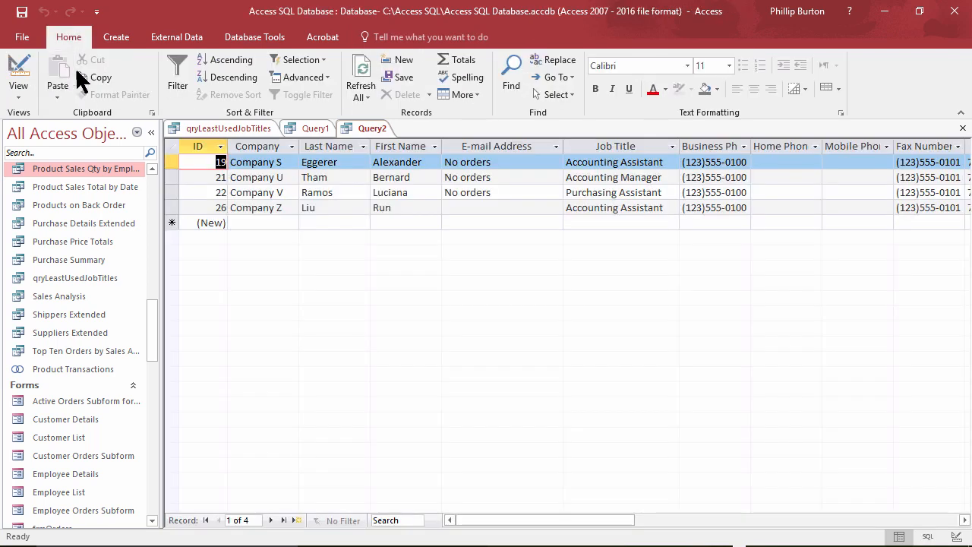
pyautogui.moveTo(100, 77)
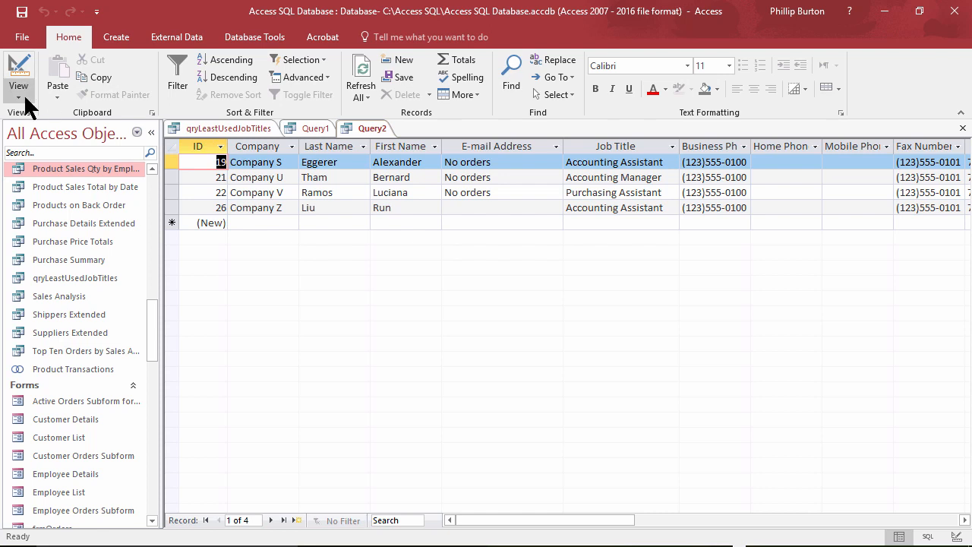
# Switch Query2 back to SQL view for the join version below the IN subquery
pyautogui.click(316, 127)
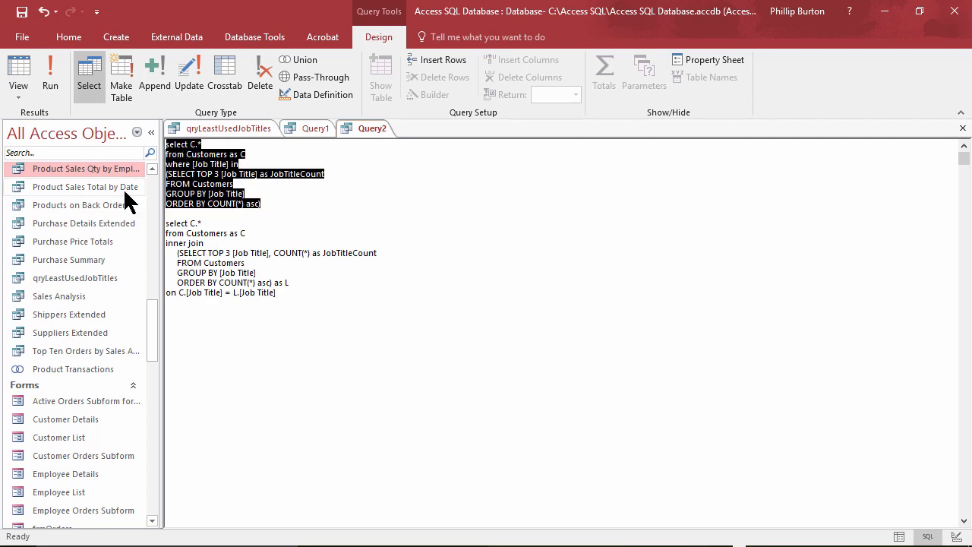
pyautogui.doubleClick(185, 243)
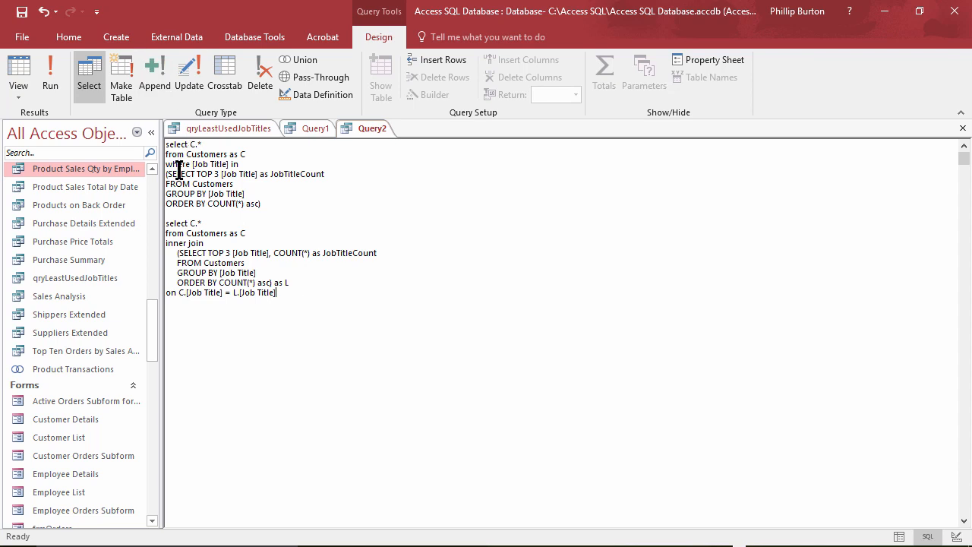
pyautogui.moveTo(179, 253); pyautogui.dragTo(236, 273)
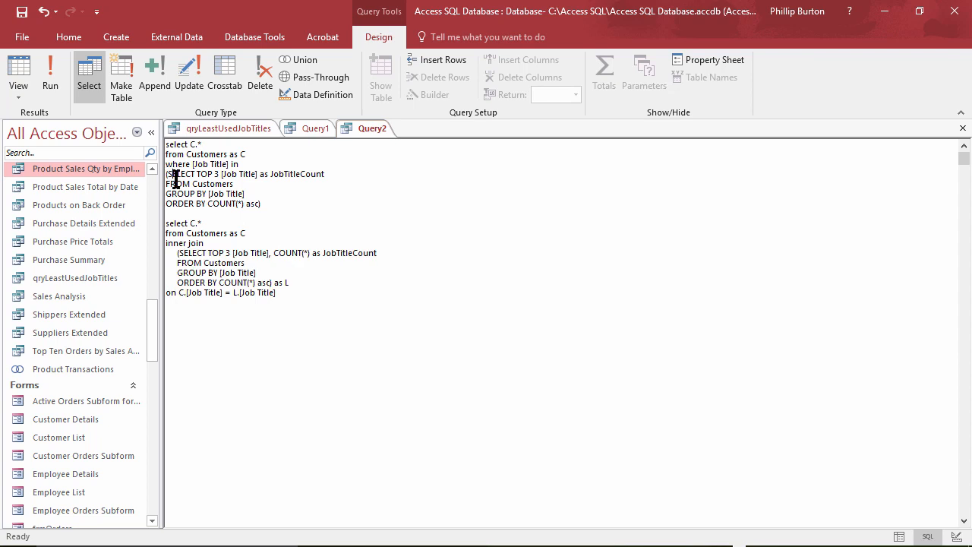
pyautogui.moveTo(168, 174); pyautogui.dragTo(262, 203)
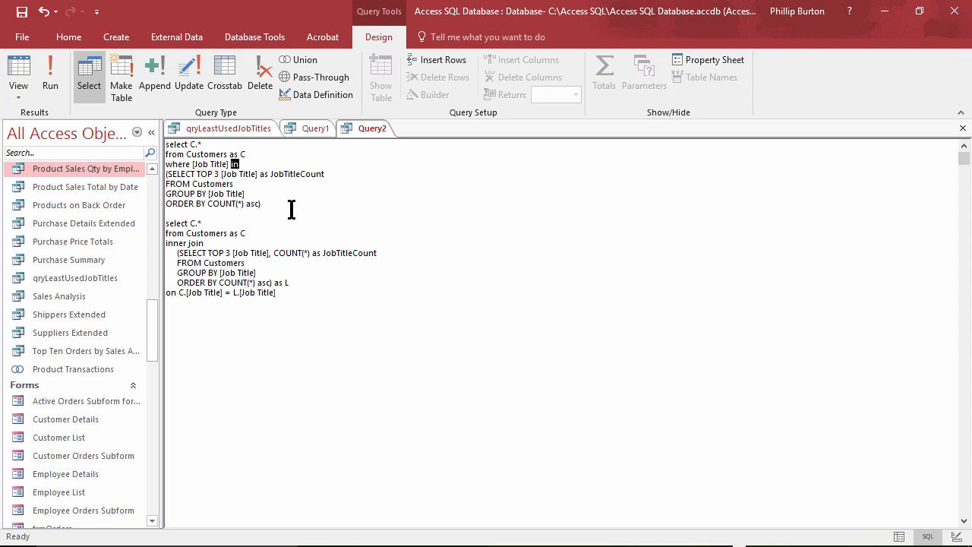
pyautogui.moveTo(240, 164); pyautogui.dragTo(264, 203)
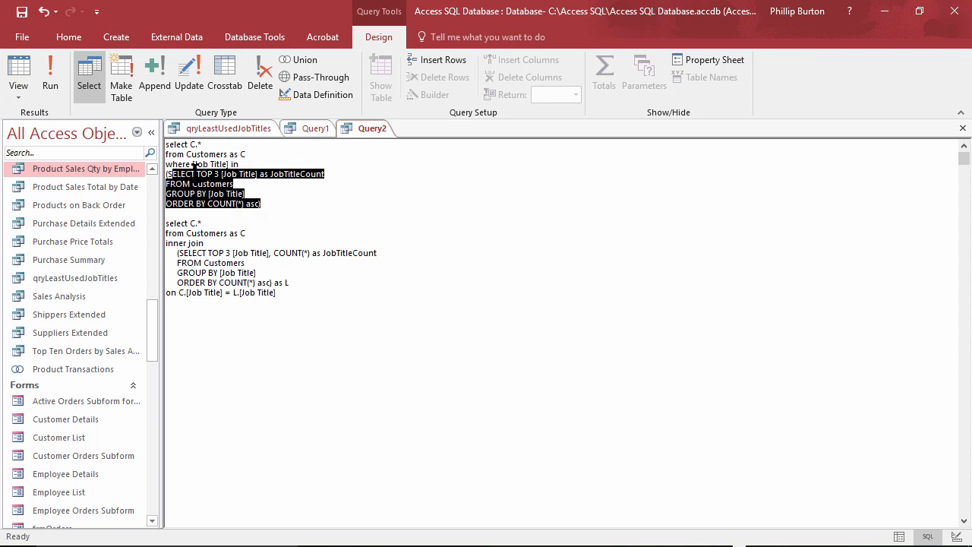
pyautogui.click(220, 173)
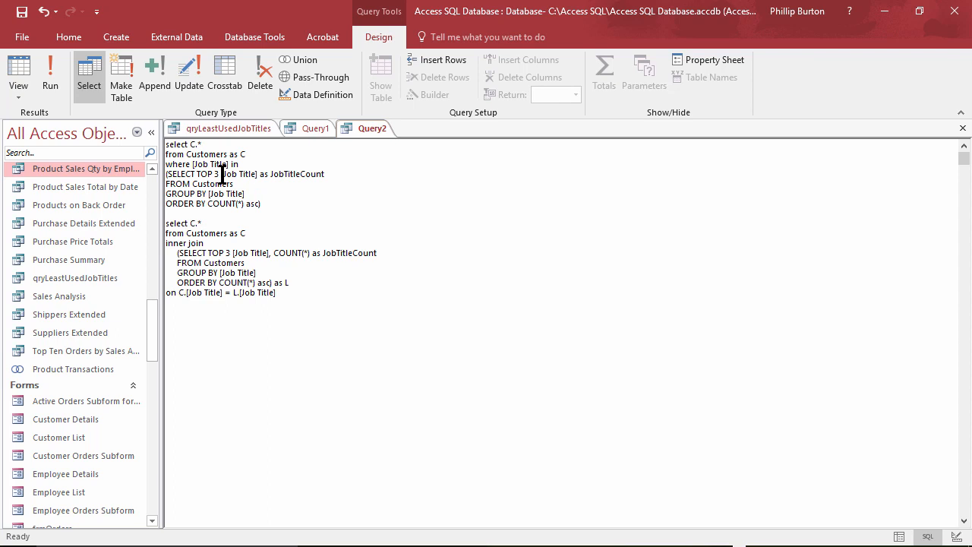